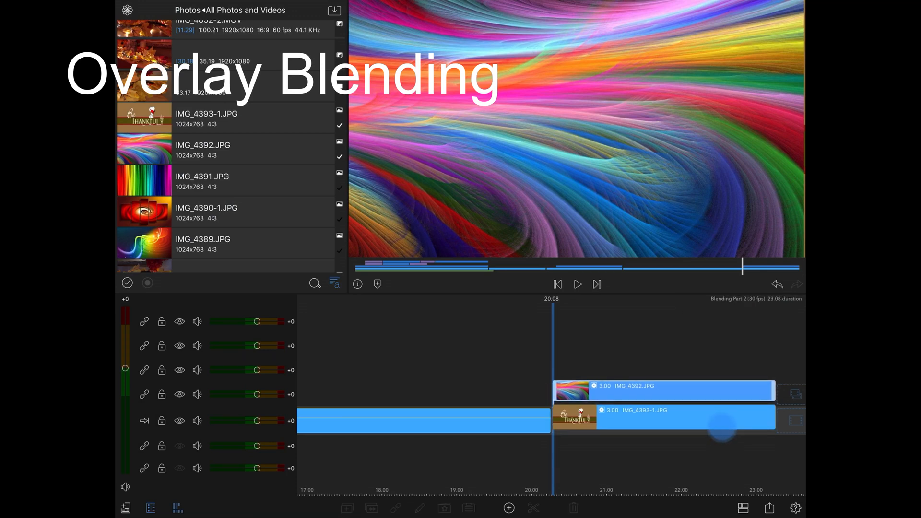
Select the Be Thankful clip, then open the IMG_4392.JPG swirl overlay in Frame & Fit.
click(664, 417)
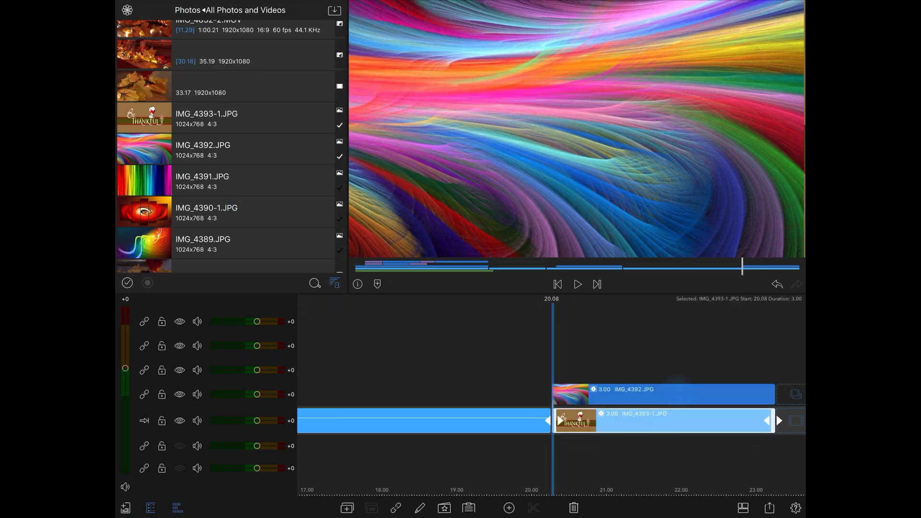
click(664, 394)
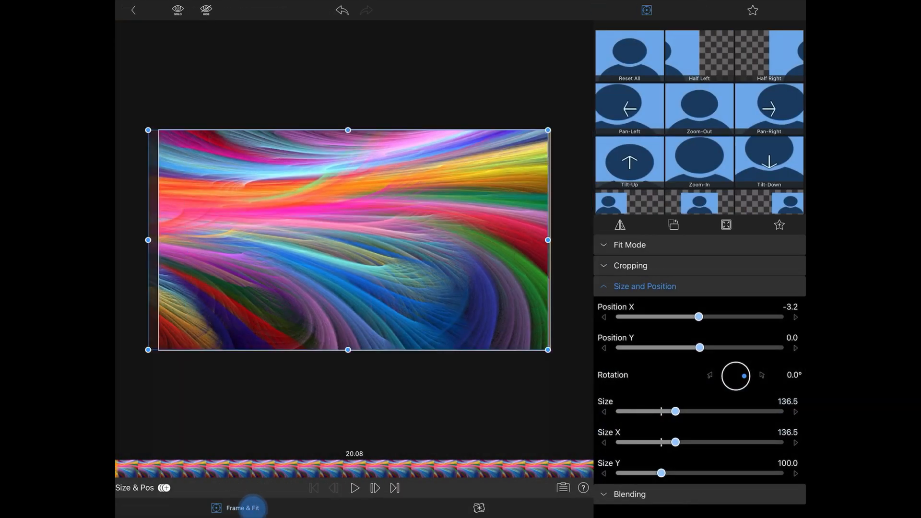
Expand Blending and cycle the swirl overlay's blend mode through Darken, Multiply and Lighter Color.
click(242, 507)
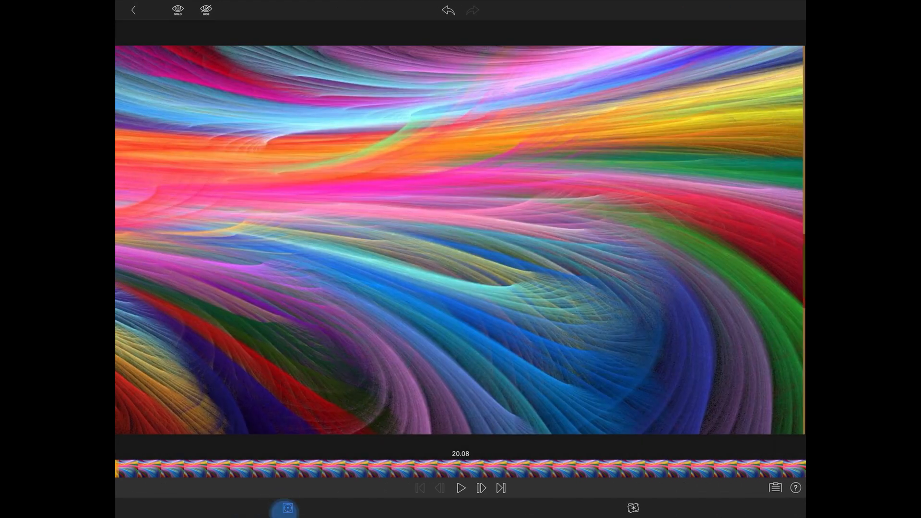
click(287, 507)
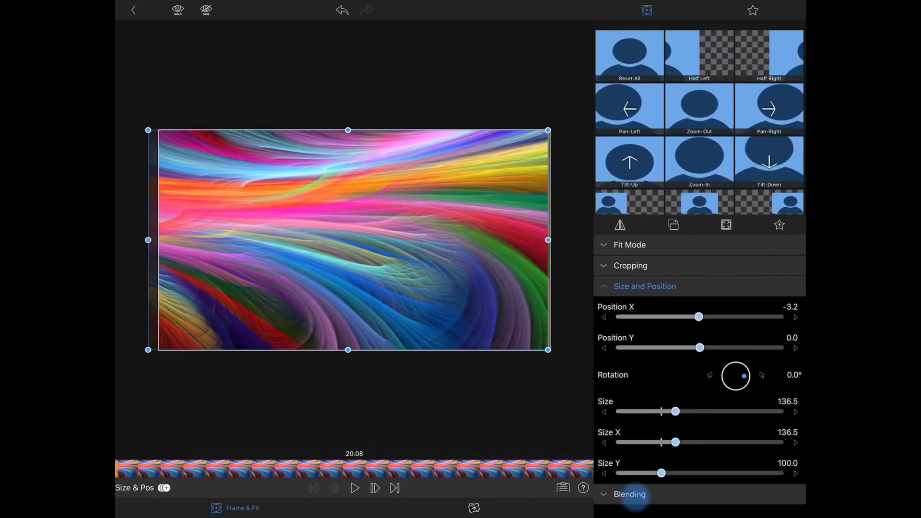
click(629, 494)
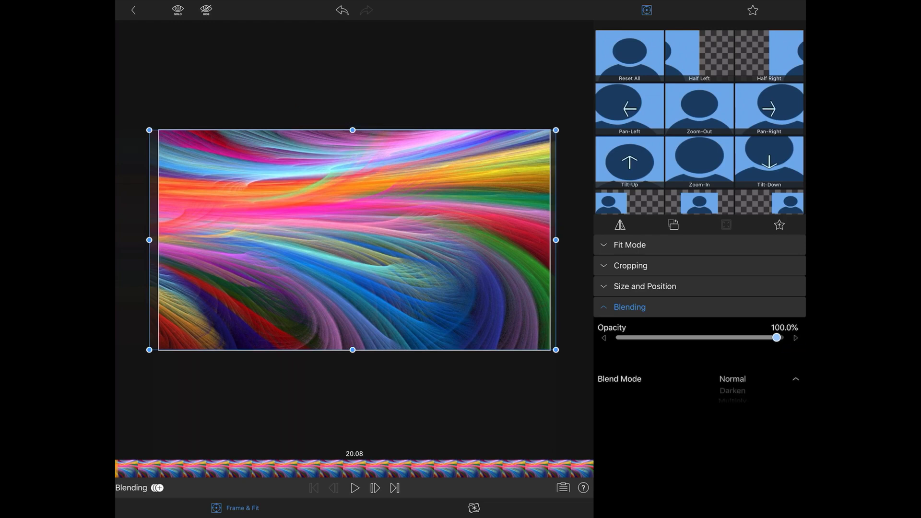
click(733, 391)
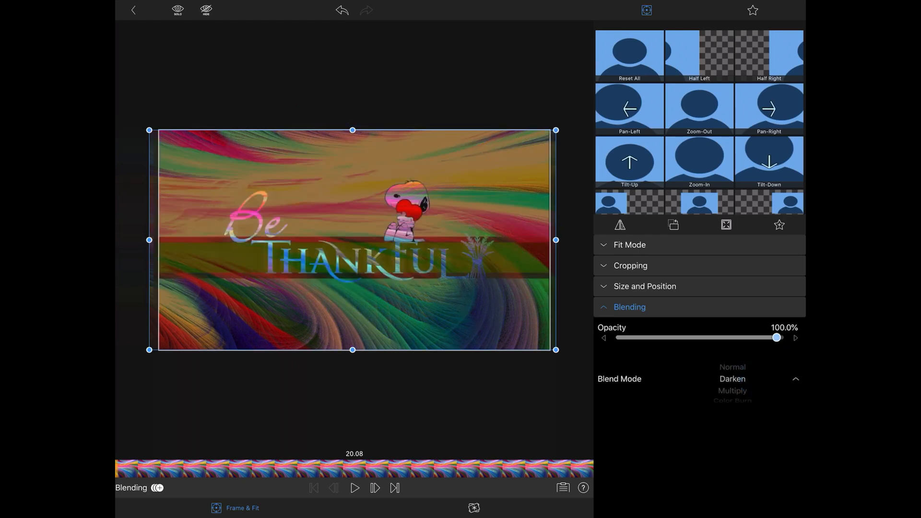
click(732, 390)
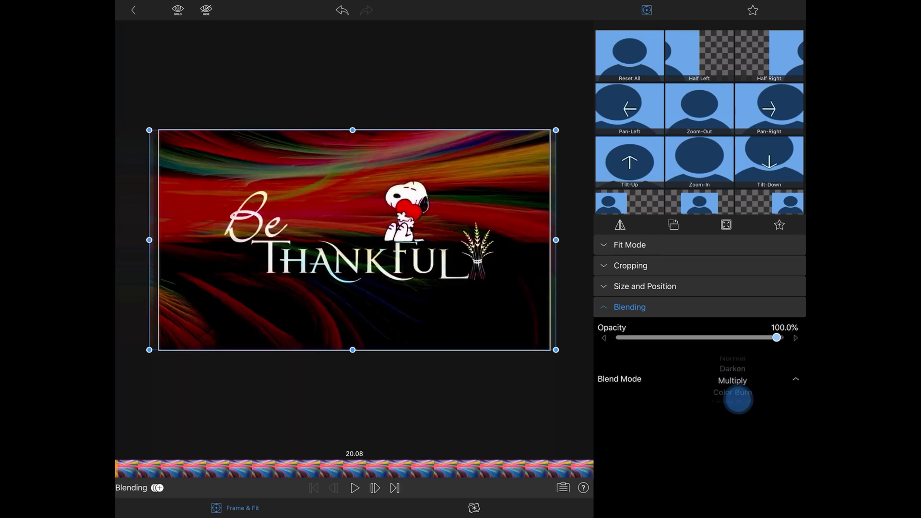
click(733, 379)
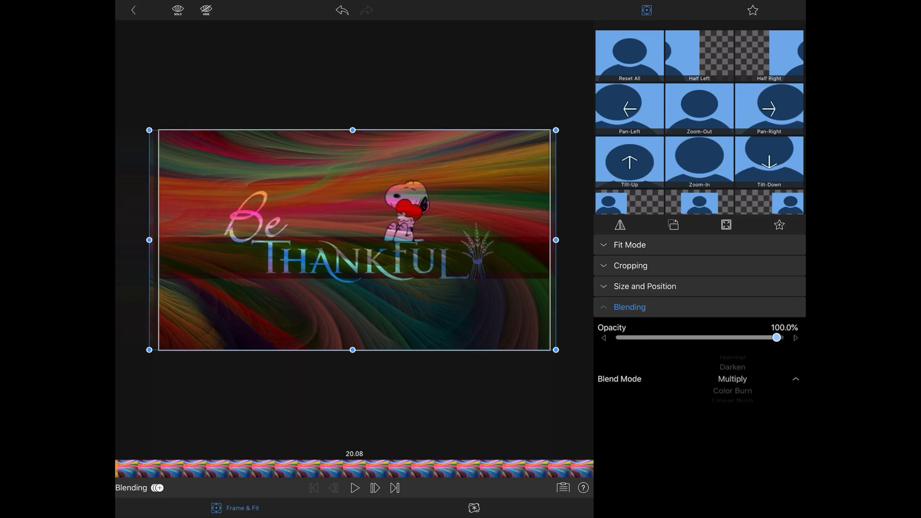
click(732, 390)
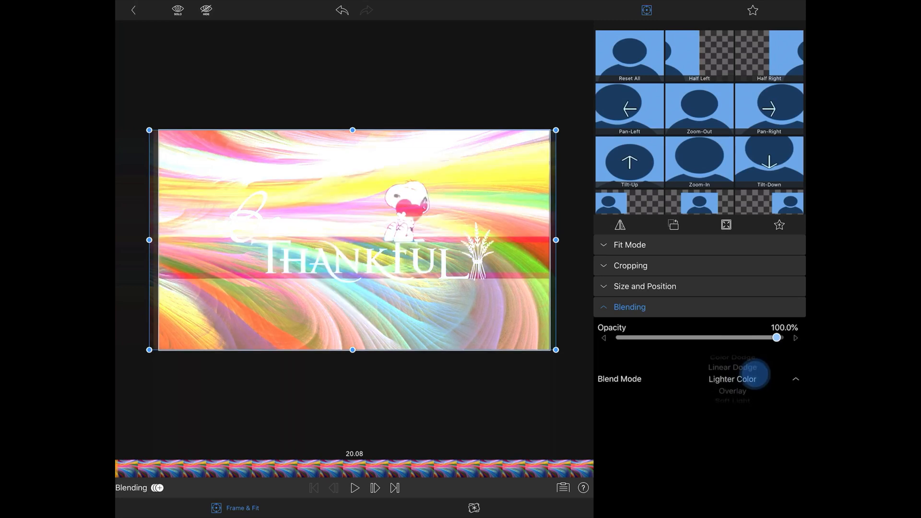
click(732, 390)
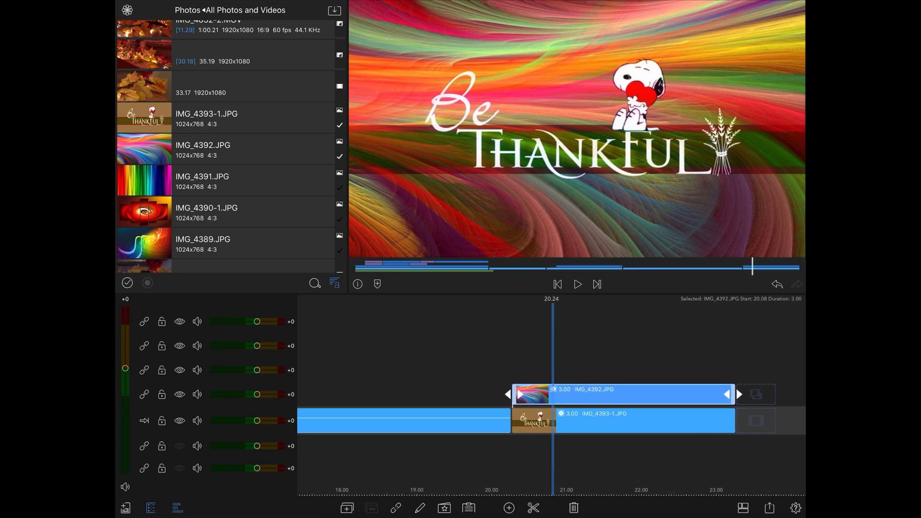
Deselect the overlay to review the blend, then reopen the swirl clip's Frame & Fit settings.
click(179, 394)
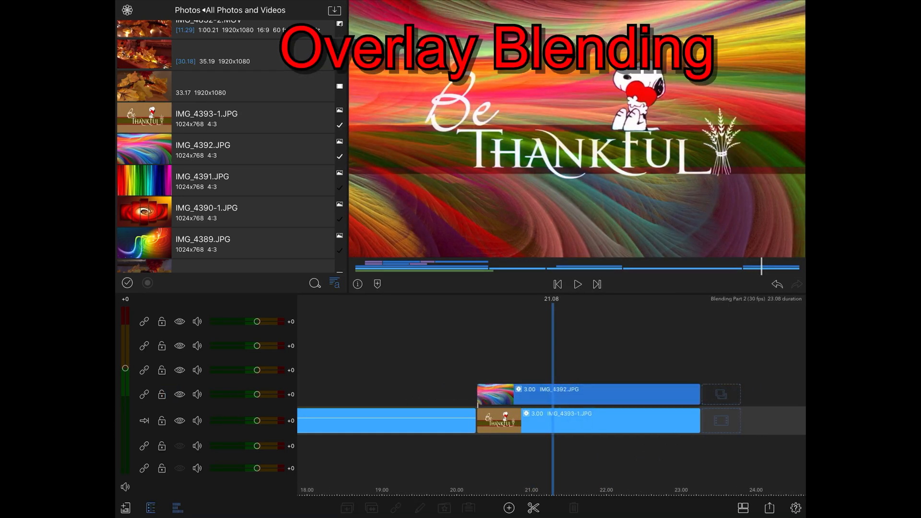
click(588, 393)
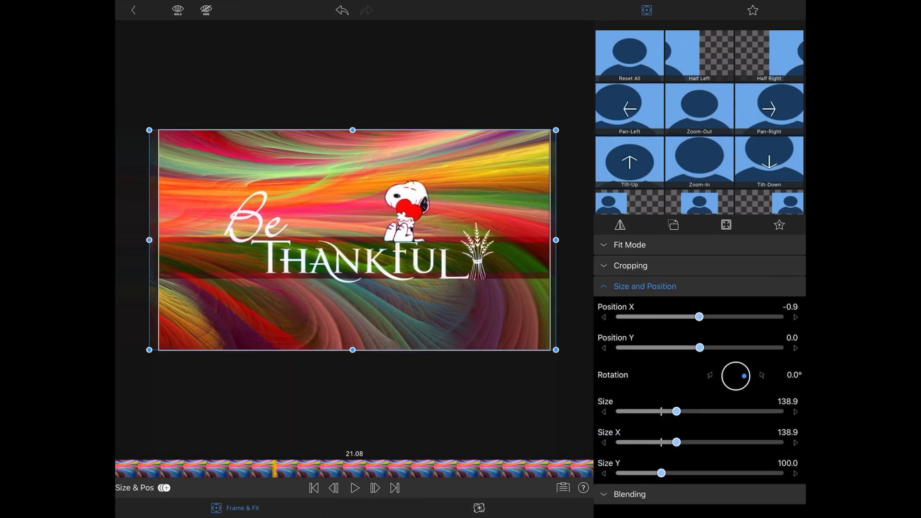
Switch the clip editor to Color & Effects presets with Gaussian and motion blur options.
click(609, 10)
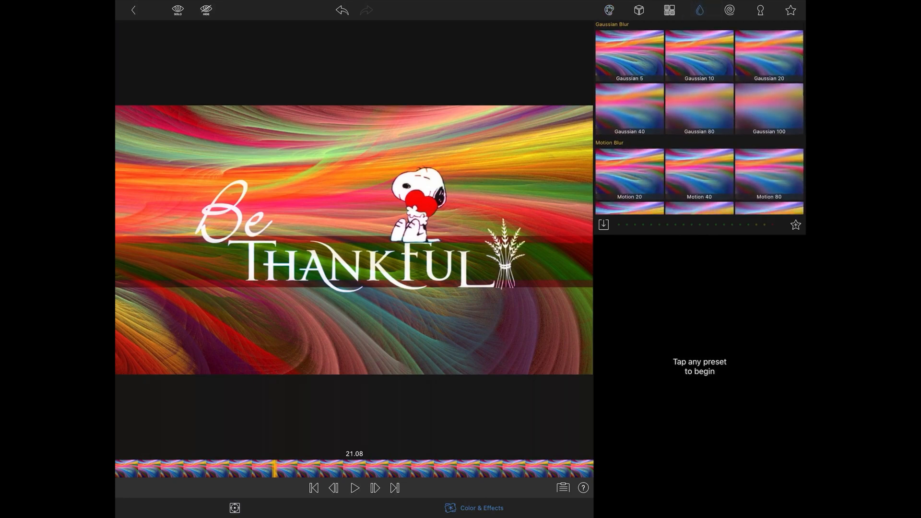
click(698, 175)
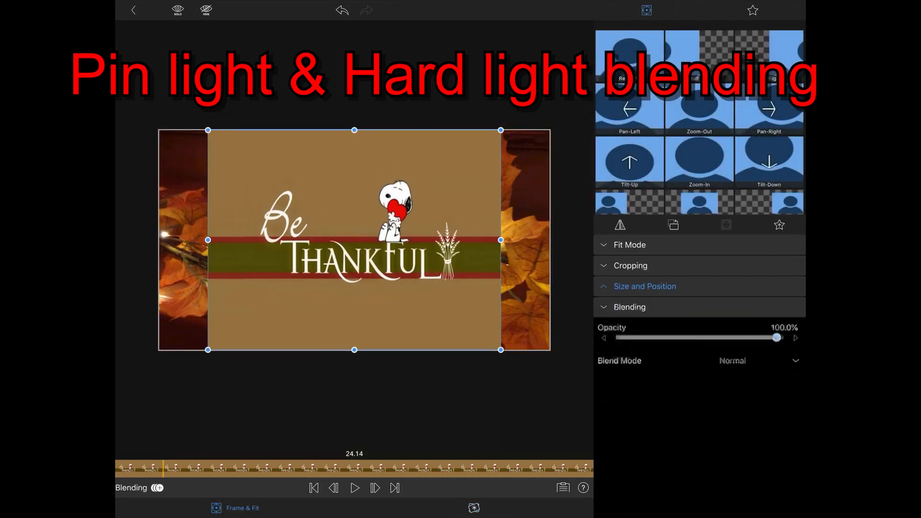
Set the Be Thankful graphic's blend mode to Hard Light, then change it to Pin Light.
click(758, 361)
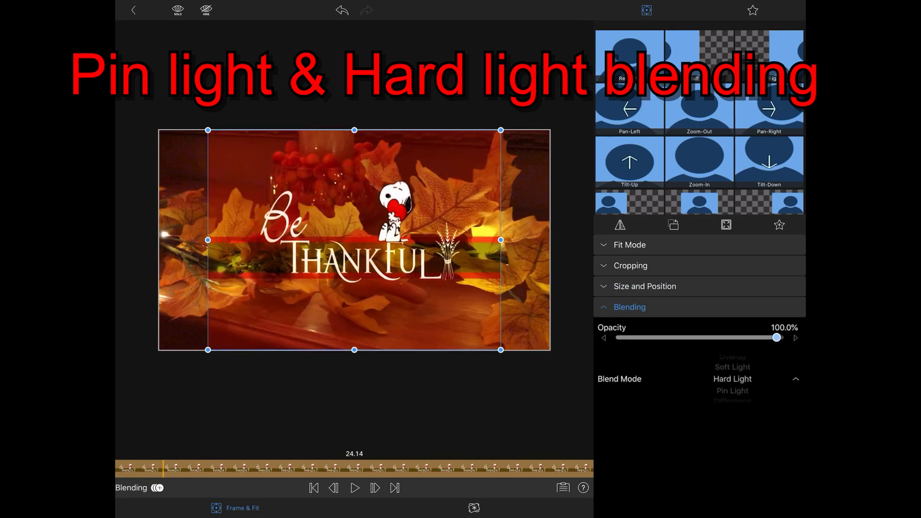
click(733, 391)
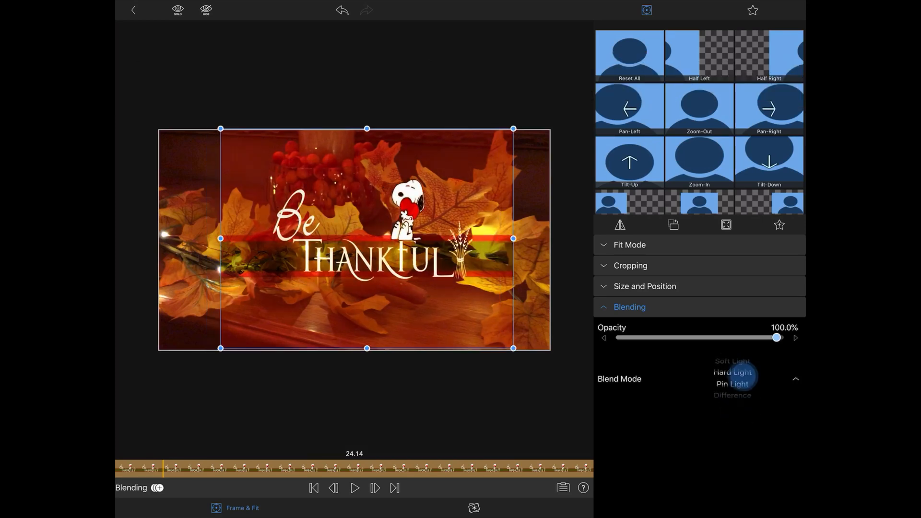
click(732, 384)
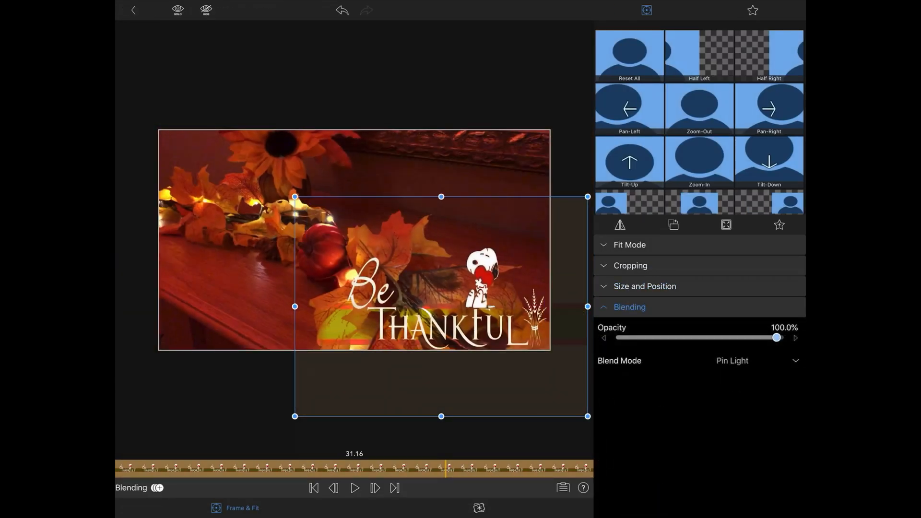
Reopen the Blend Mode picker and keep Pin Light on the lower-right graphic.
click(758, 361)
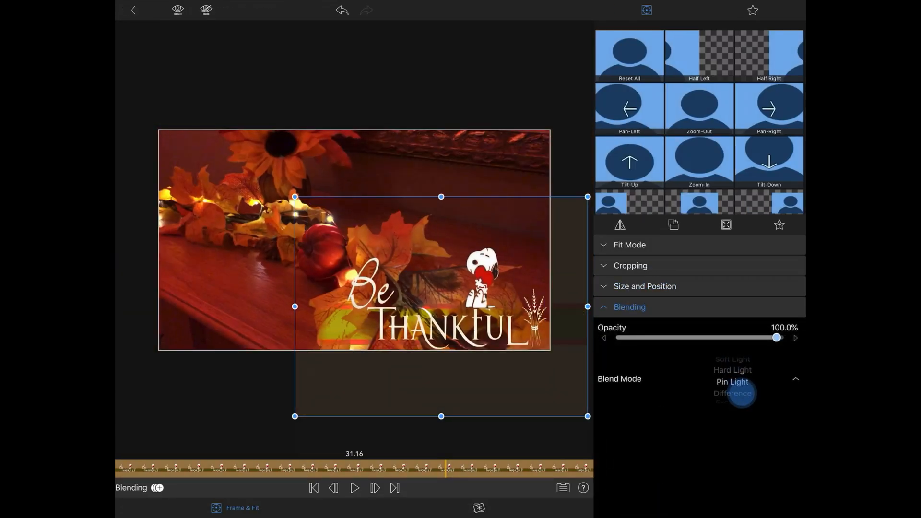
click(732, 379)
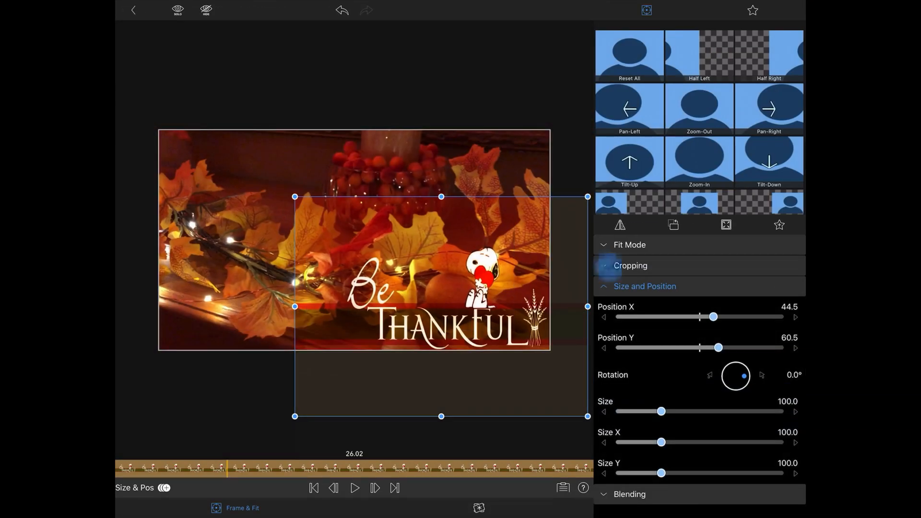
Crop the graphic's Left, Top, Right and Bottom edges with Edge Softness and Corner Radius.
click(630, 266)
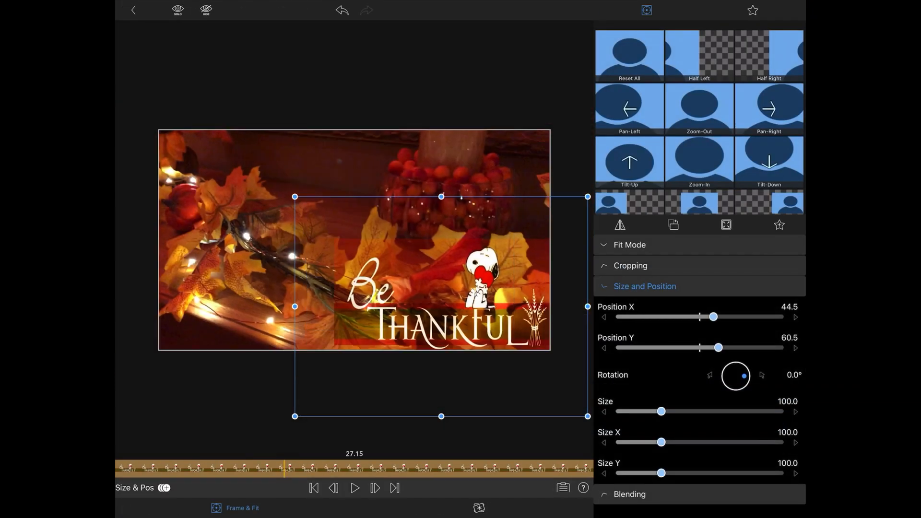
click(630, 266)
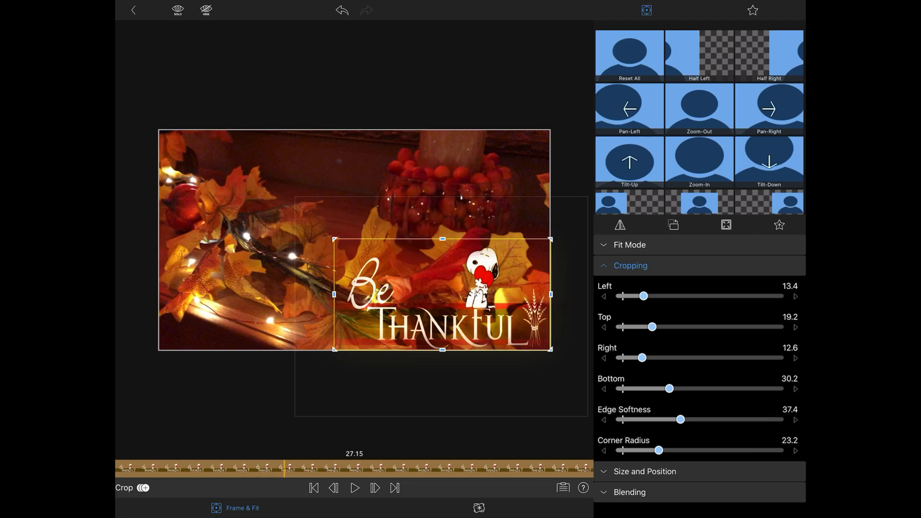
click(333, 489)
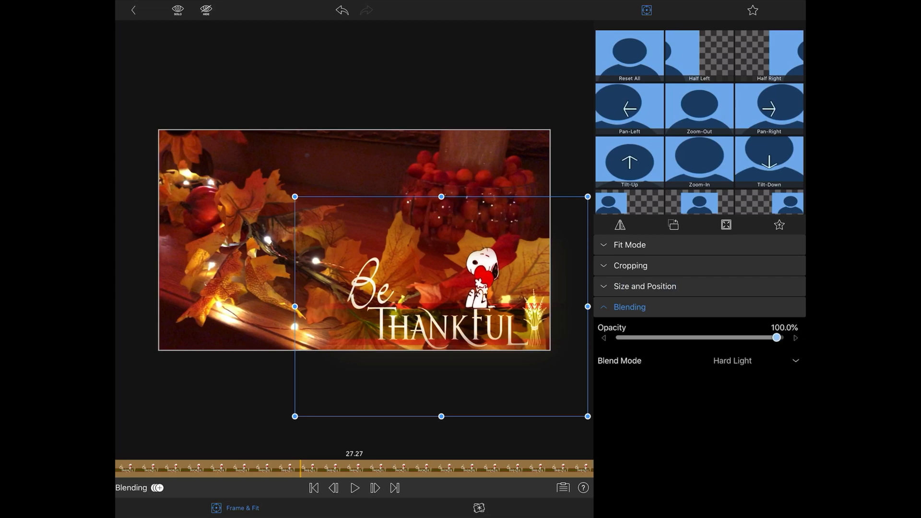
Expand Blending on the cropped graphic to choose Hard Light.
click(630, 265)
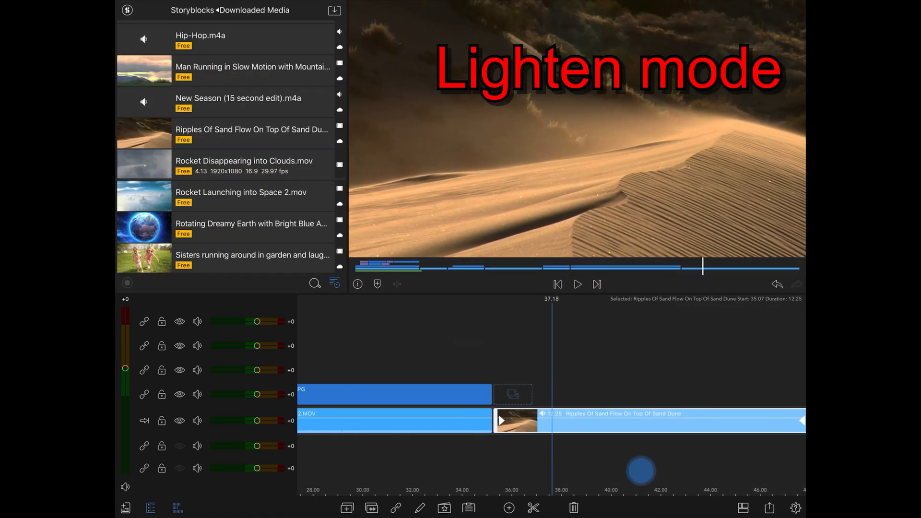
Leave the clip editor and select the Ripples Of Sand Flow sand dune clip.
click(577, 285)
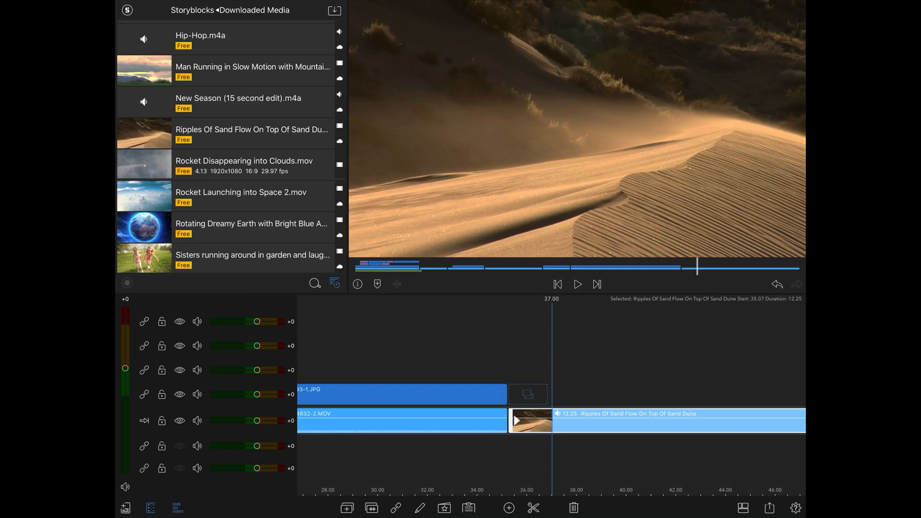
Place the cloudy sunrise time-lapse above the dunes and open its Frame & Fit settings.
scroll(down, 3)
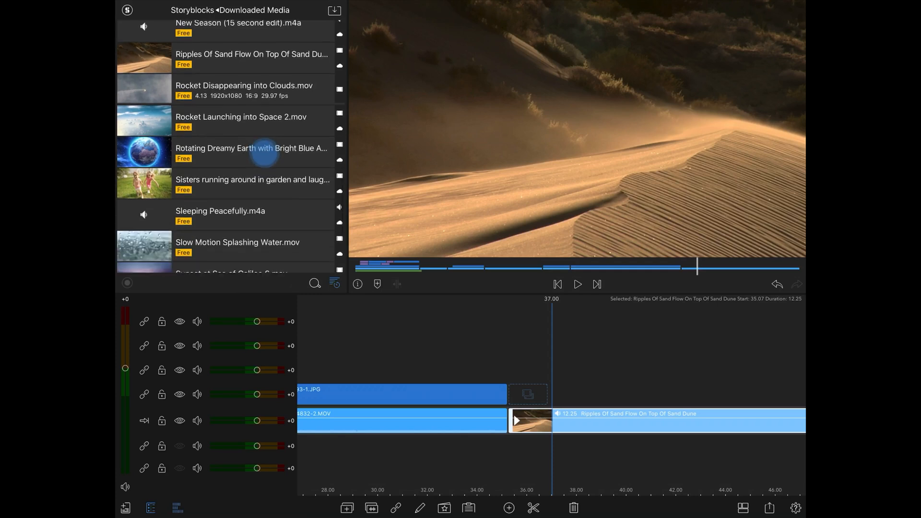
scroll(down, 3)
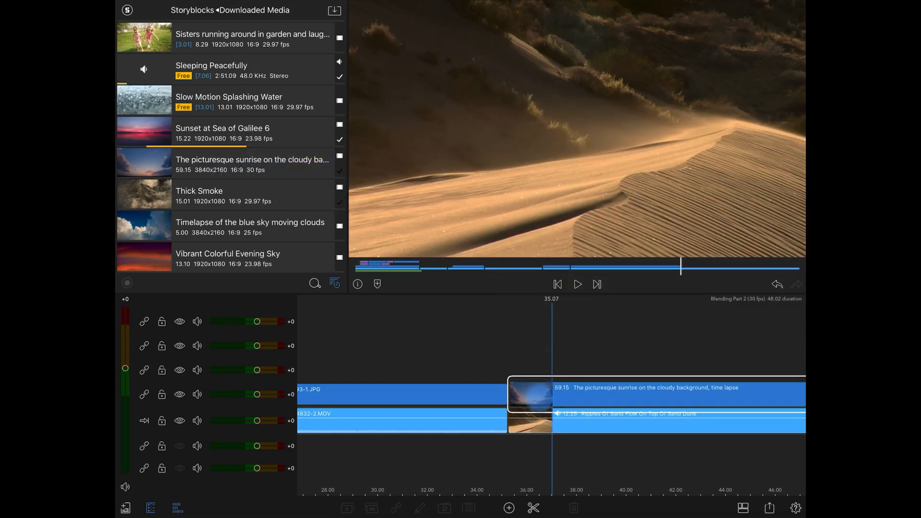
click(676, 395)
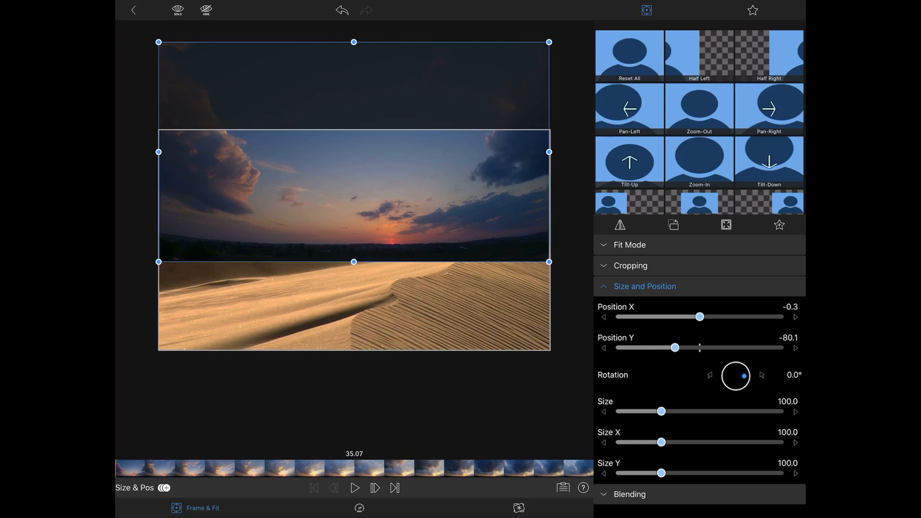
Blend the sunrise clip's clouds into the dune sky using the Lighten blend mode.
click(629, 494)
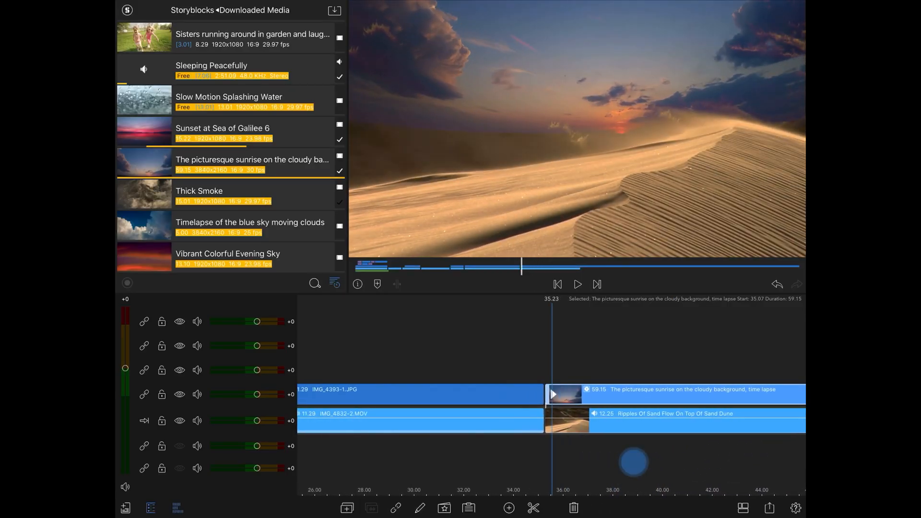
click(577, 284)
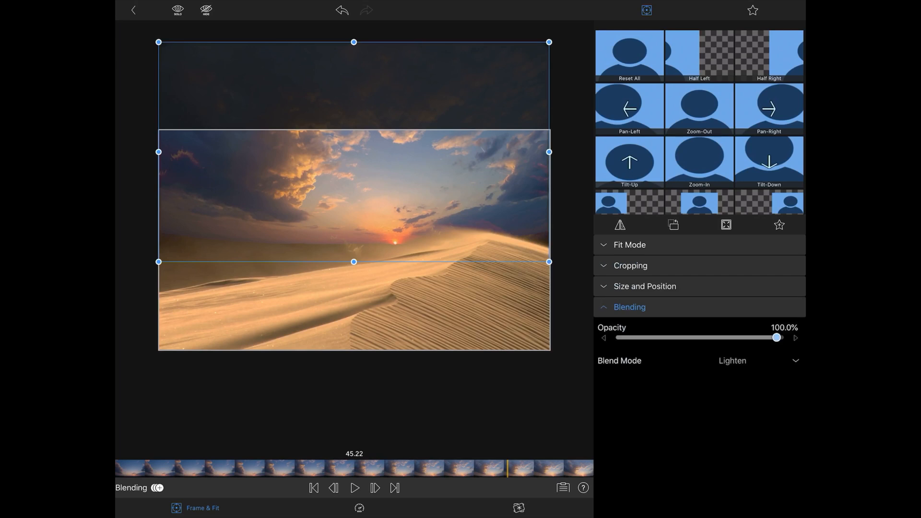
click(758, 361)
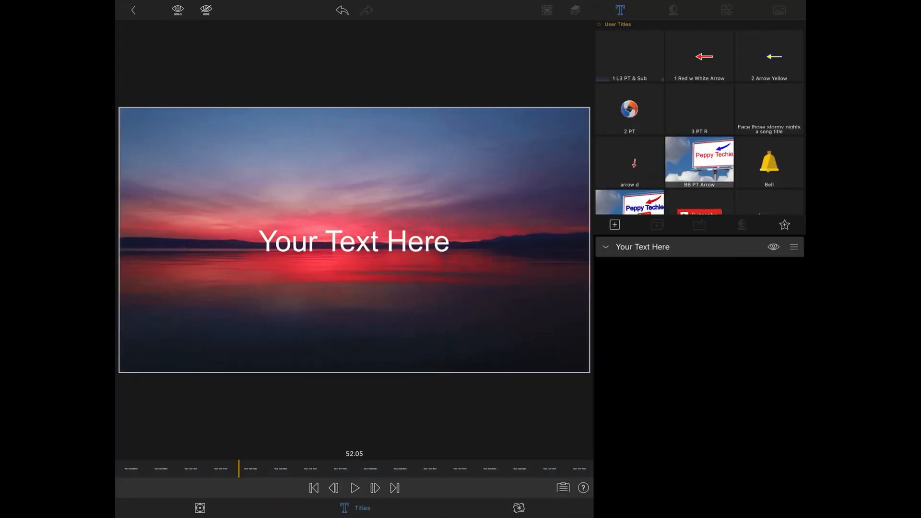
Change the title text to 'Subscribe' in the Rockwell font.
click(672, 11)
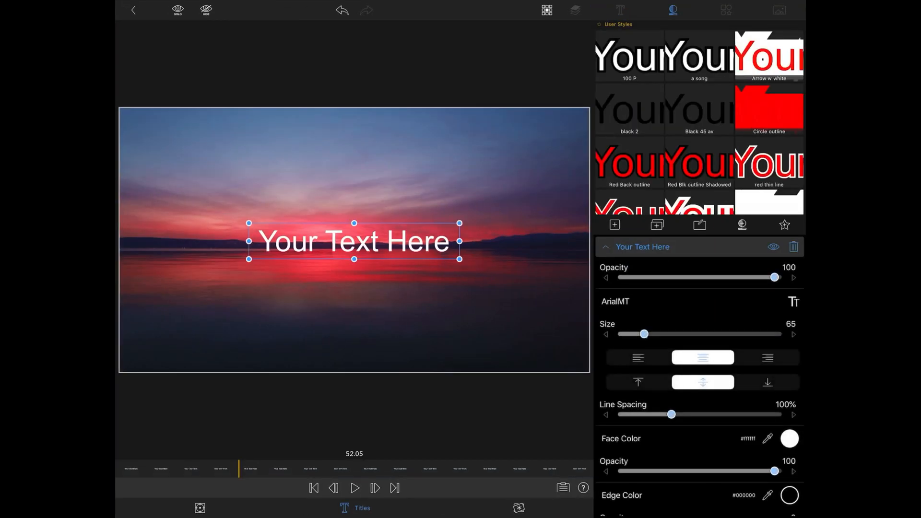
click(615, 301)
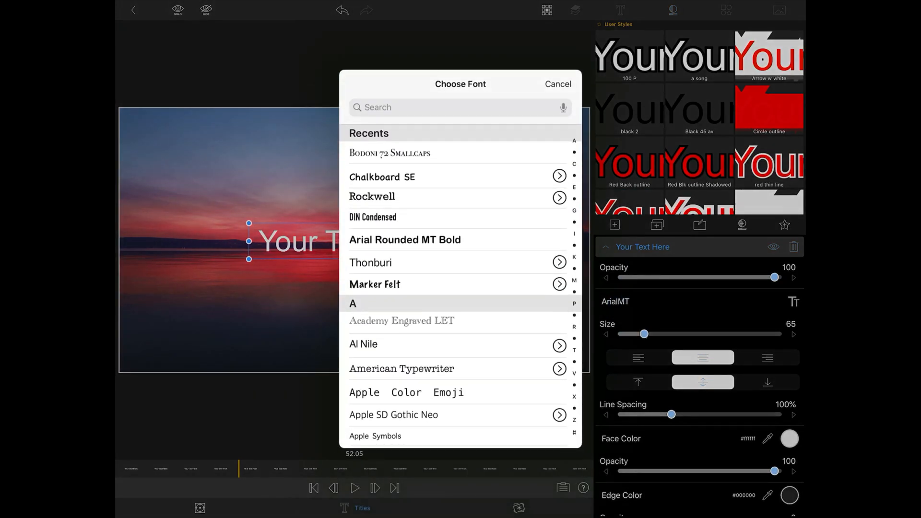
click(372, 197)
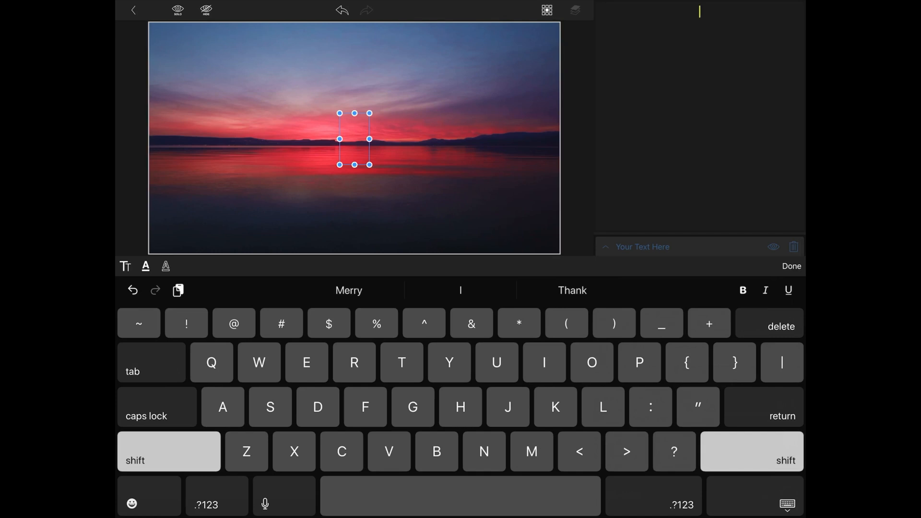
text(Subscri)
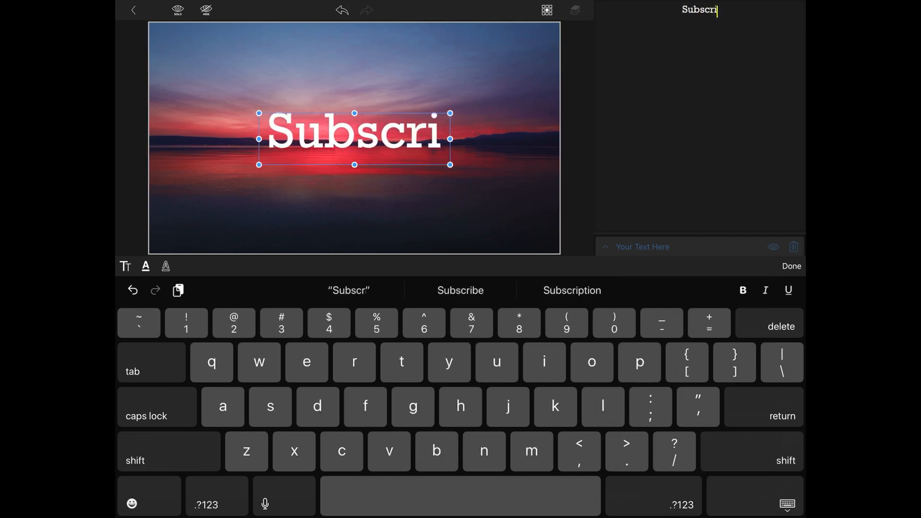
click(460, 290)
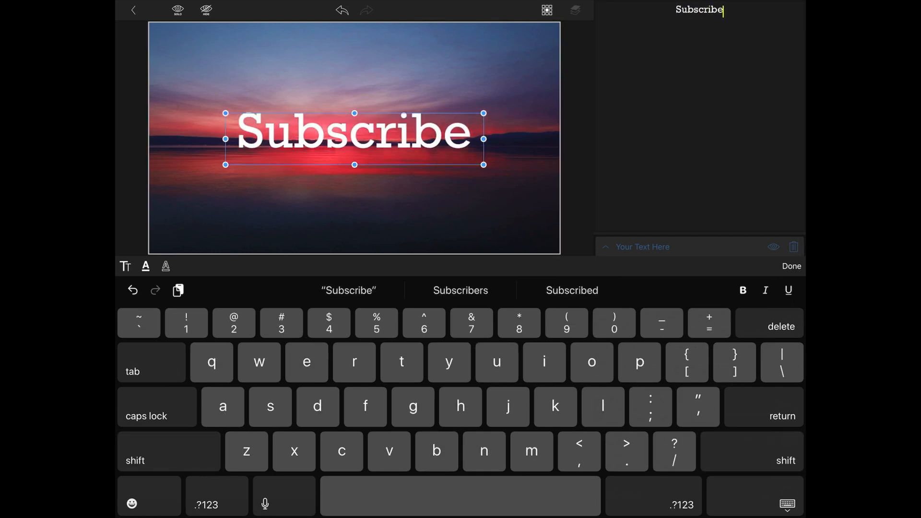
click(790, 267)
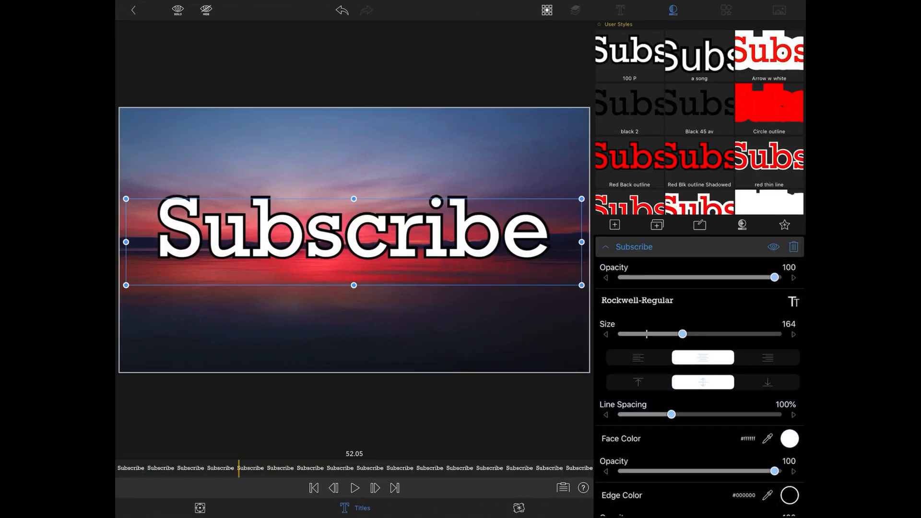
click(199, 508)
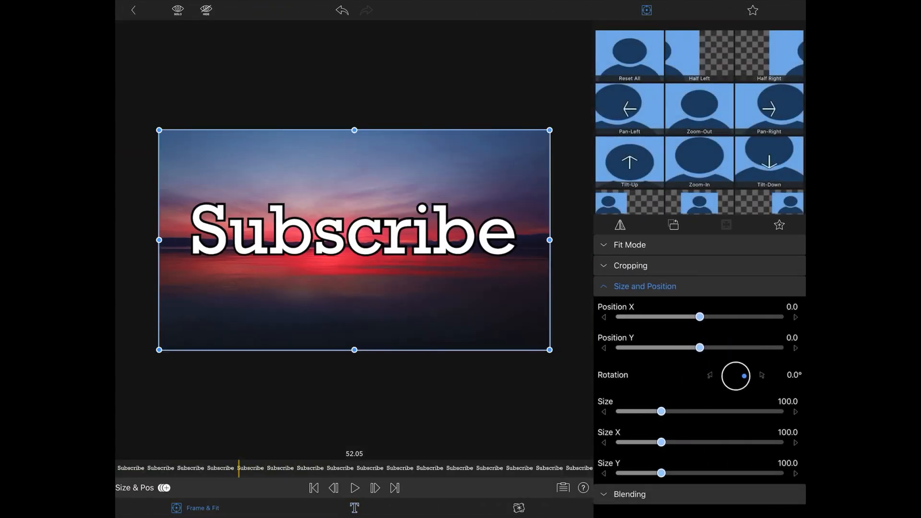
Close the Subscribe title editor and return to the timeline.
click(629, 494)
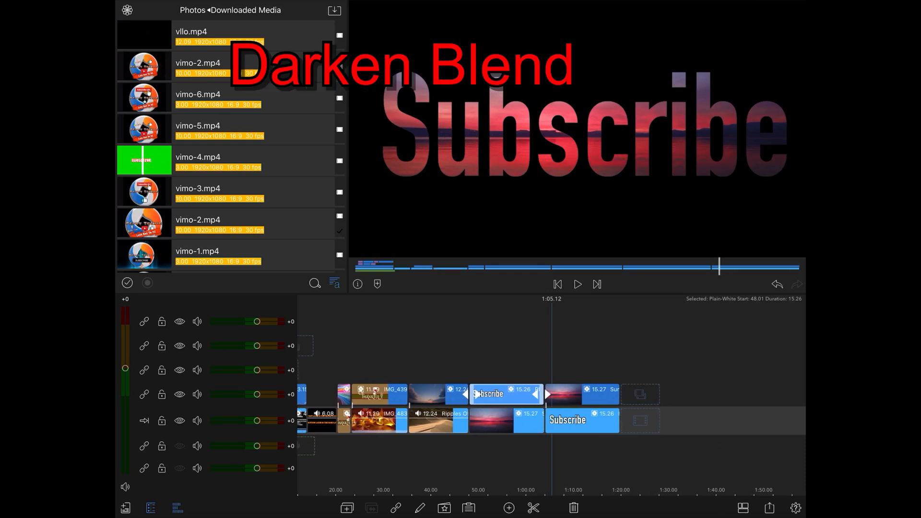
Enlarge the Subscribe title to 120% size and nudge its X/Y position slightly.
click(581, 420)
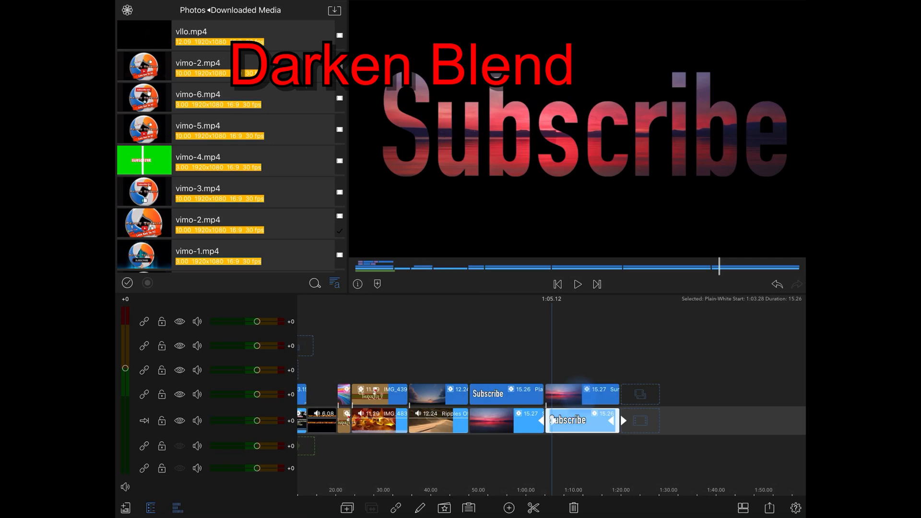
click(581, 393)
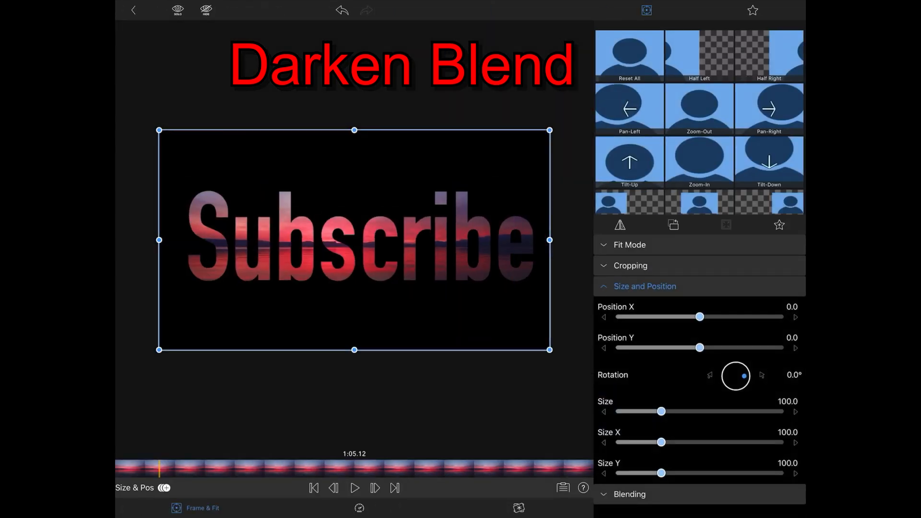
click(629, 494)
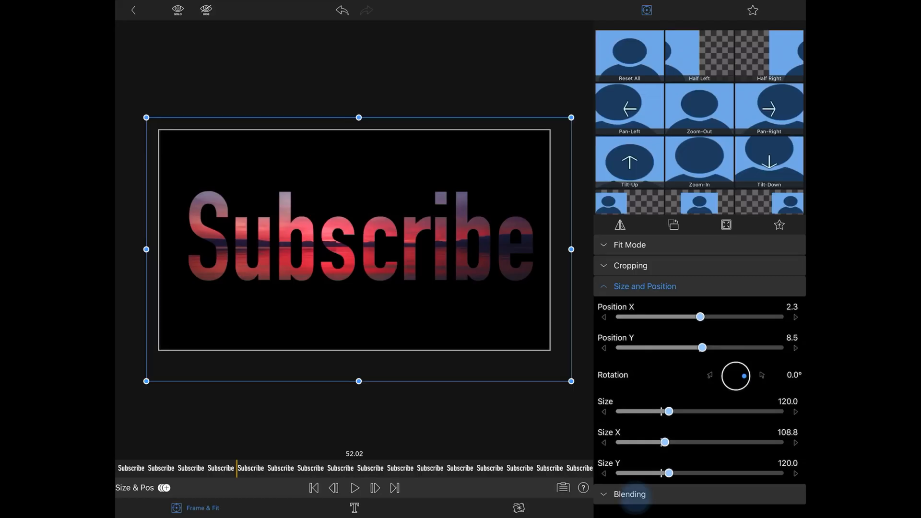
click(629, 495)
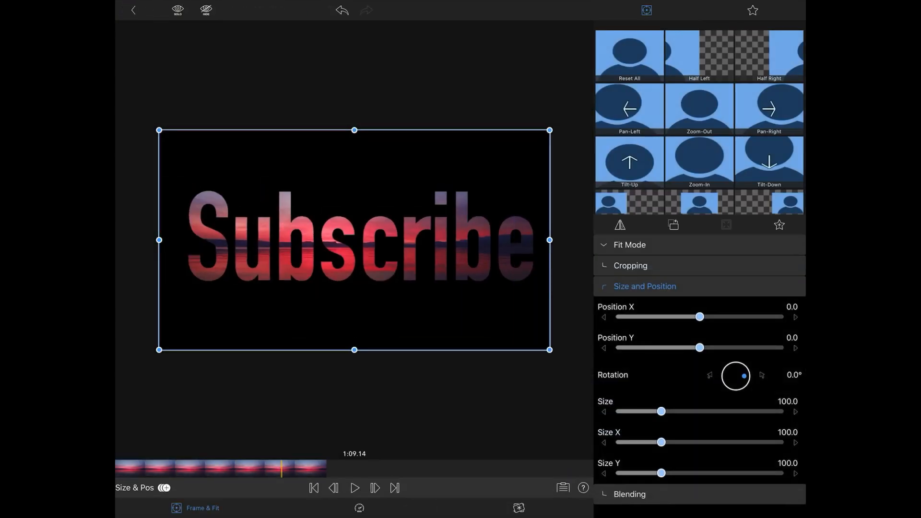
click(629, 494)
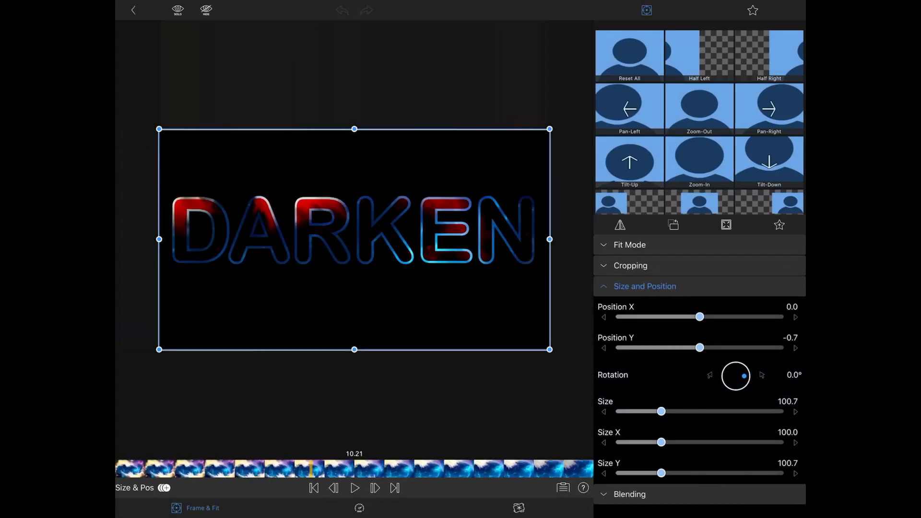
Set the DARKEN clip's blend mode to Darken at 100% opacity.
click(629, 494)
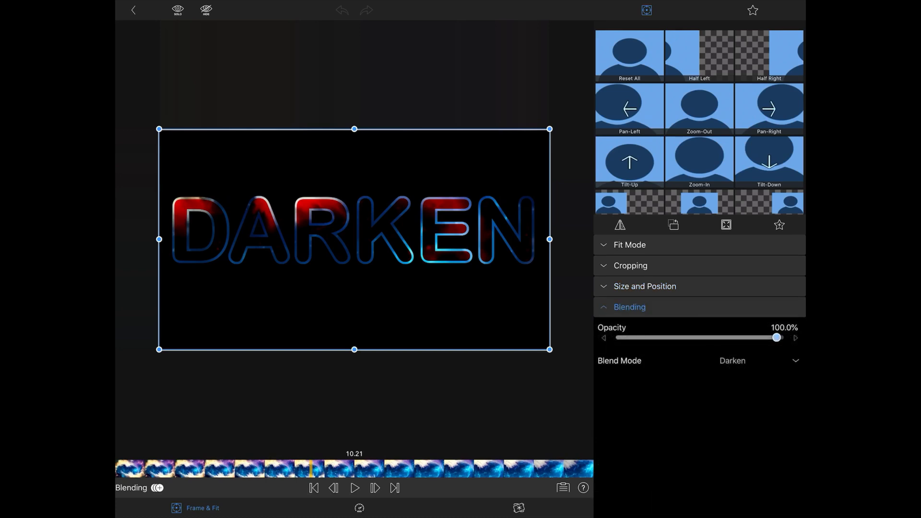
click(759, 361)
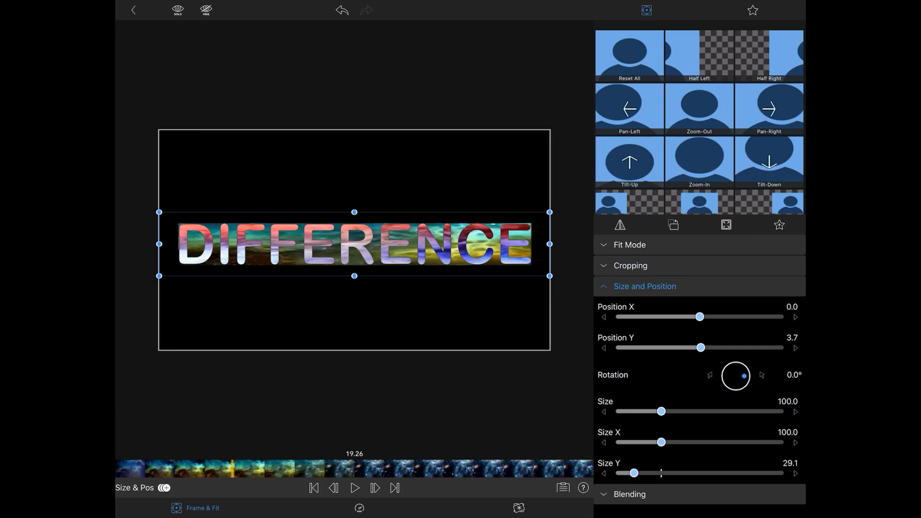
Set the DIFFERENCE title's Size Y to 29.1 and Position Y to 3.7.
click(354, 488)
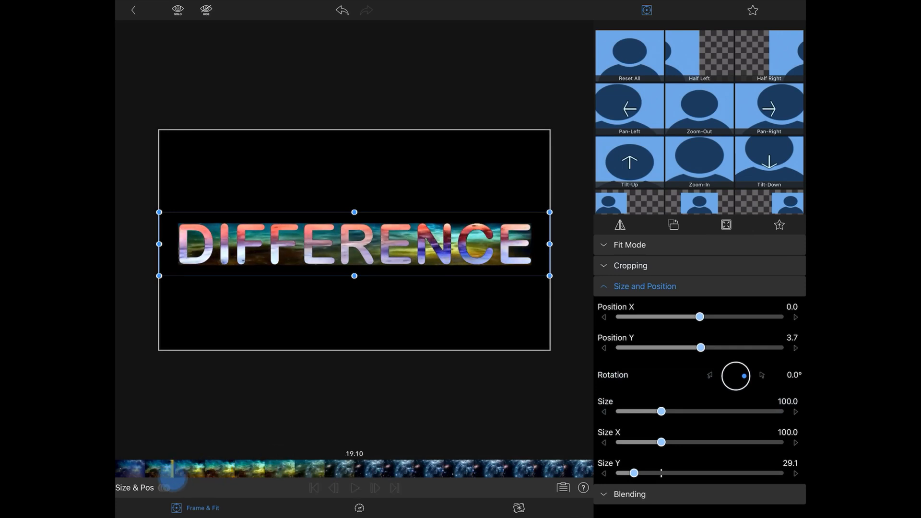